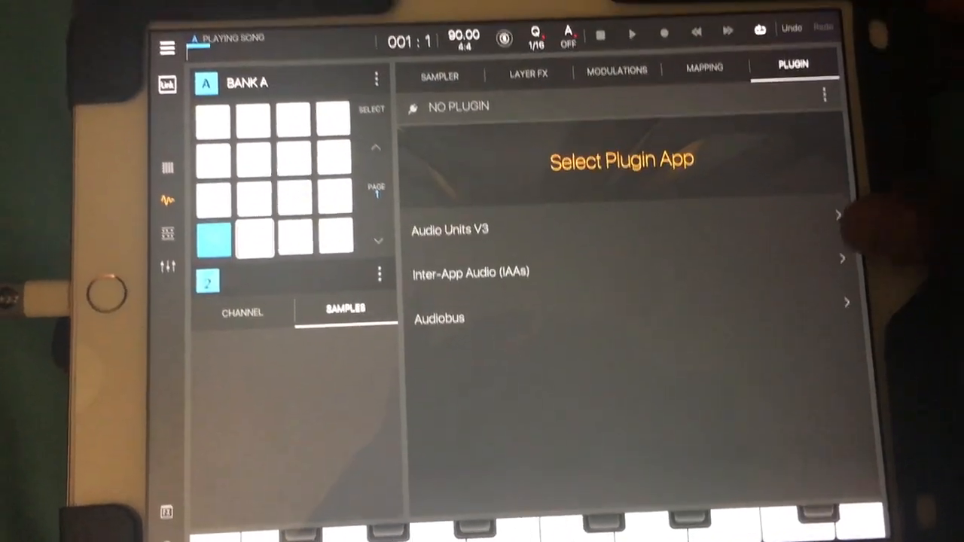
Step: Show pad 2's Inter-App Audio plugin list and scroll down to Gadget
click(448, 230)
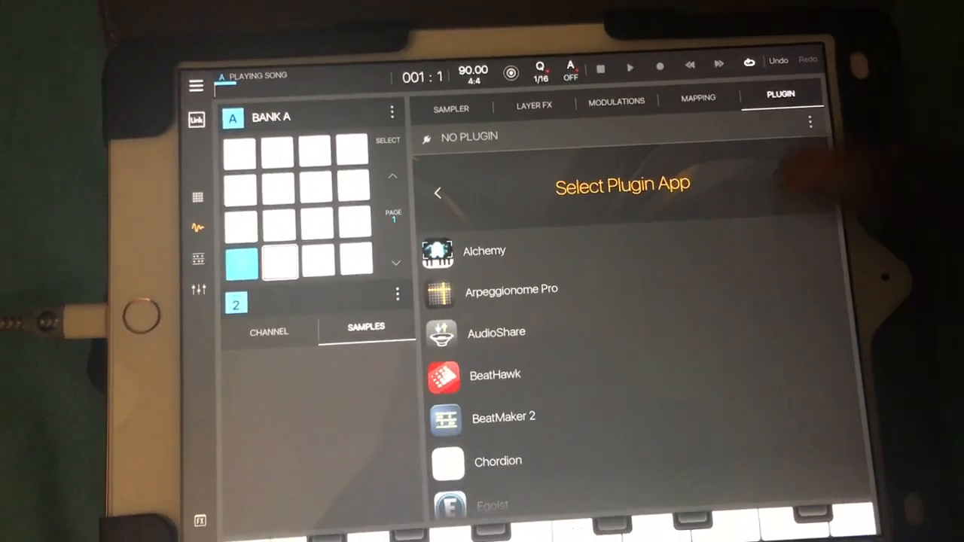
scroll(down, 3)
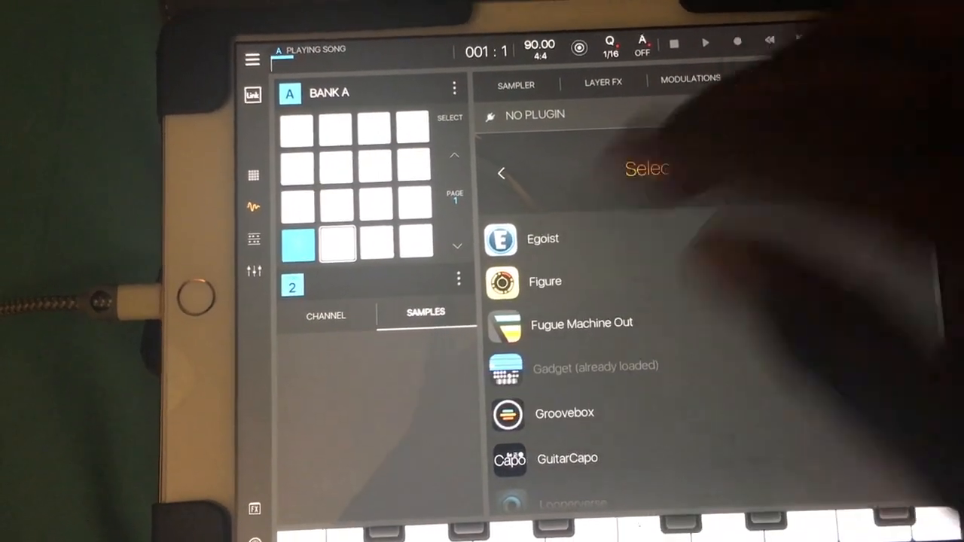
click(595, 367)
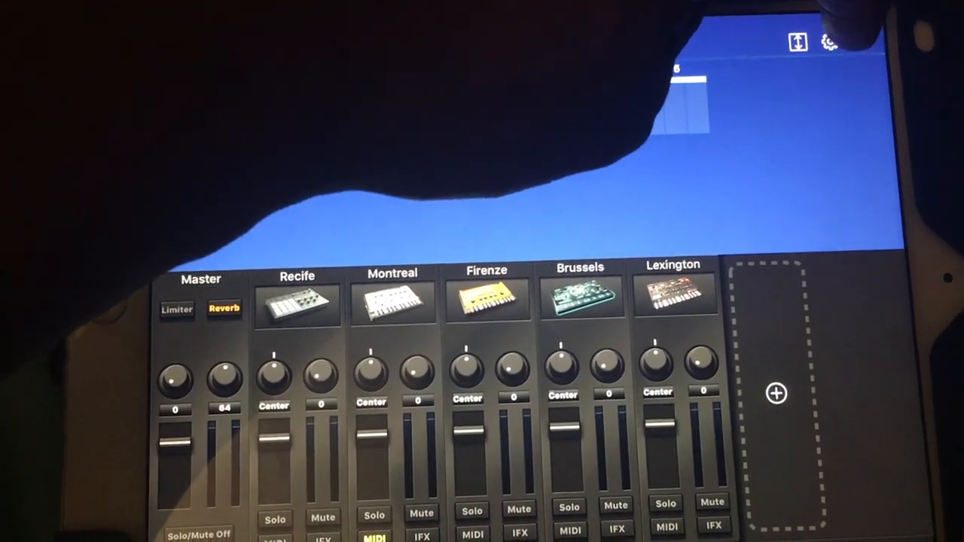
click(888, 29)
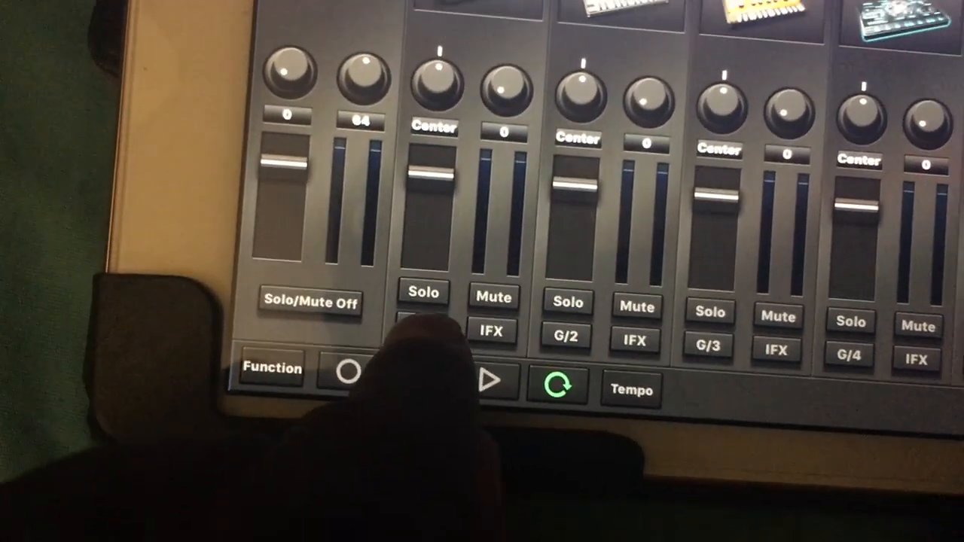
Step: Open the first Gadget track's MIDI input channel setting in the mixer
click(389, 316)
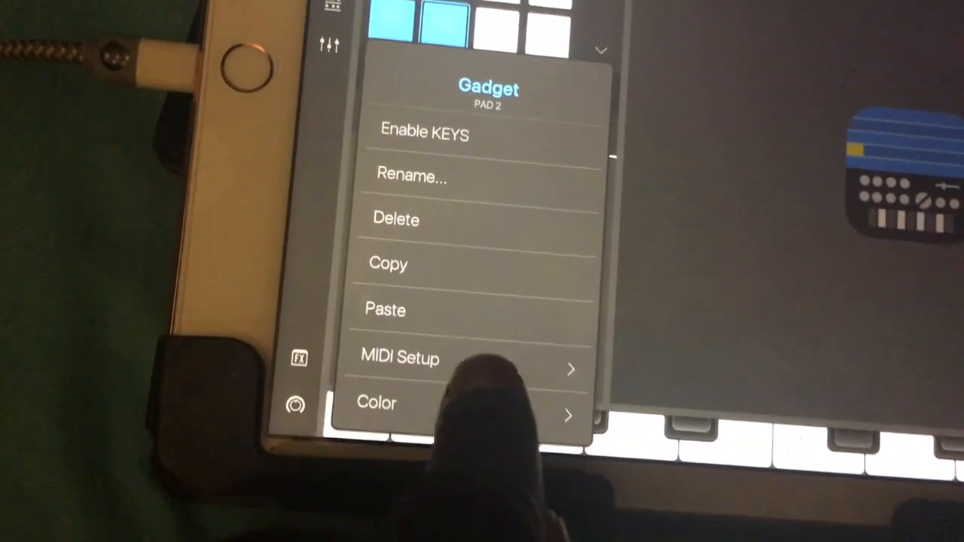
Step: Open pad 2's MIDI Setup to route its output to Gadget
click(399, 358)
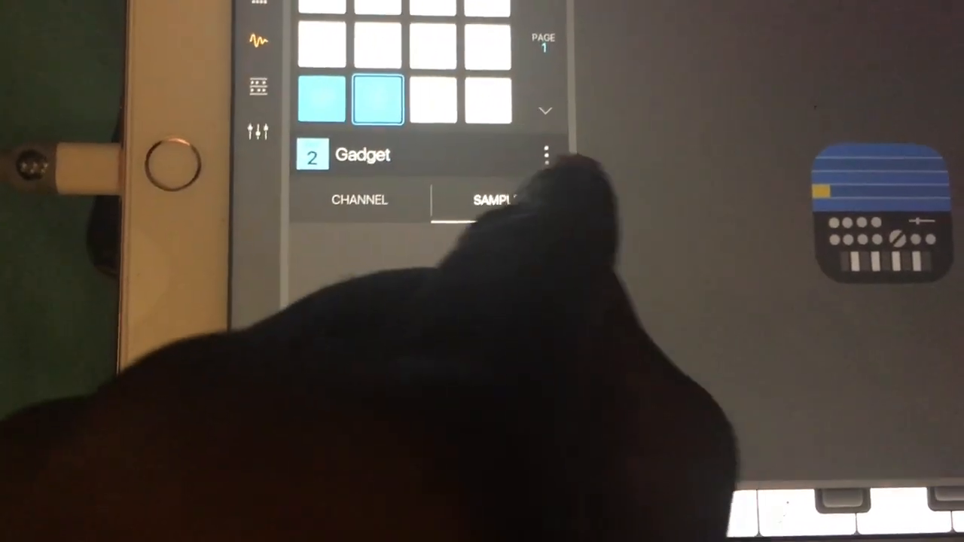
Step: Copy pad 2's Gadget setup onto pad 3 and open pad 3's MIDI Setup
click(546, 154)
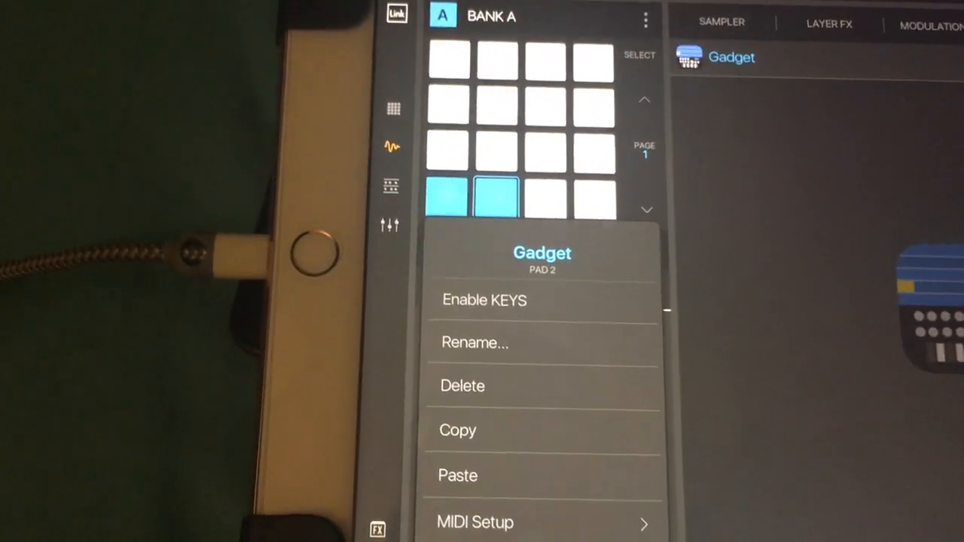
click(474, 522)
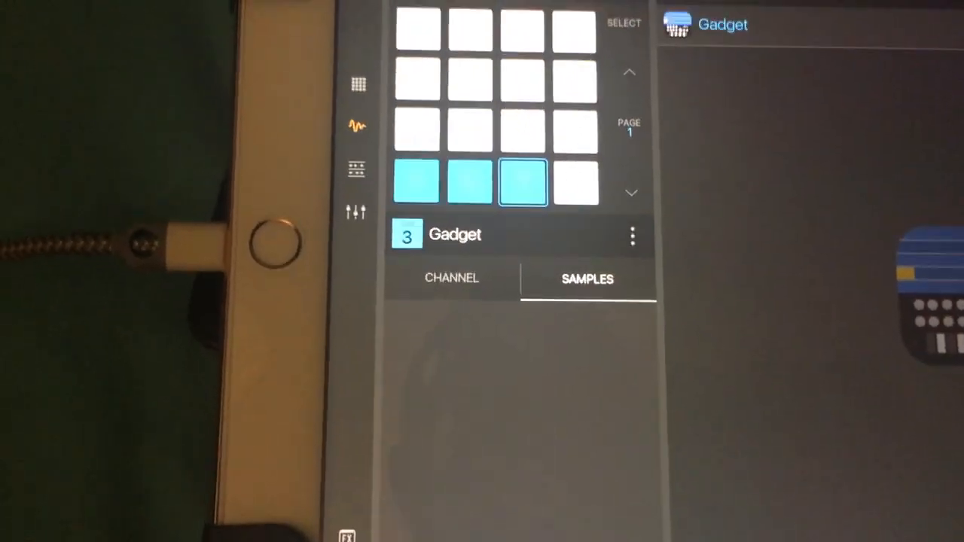
click(632, 235)
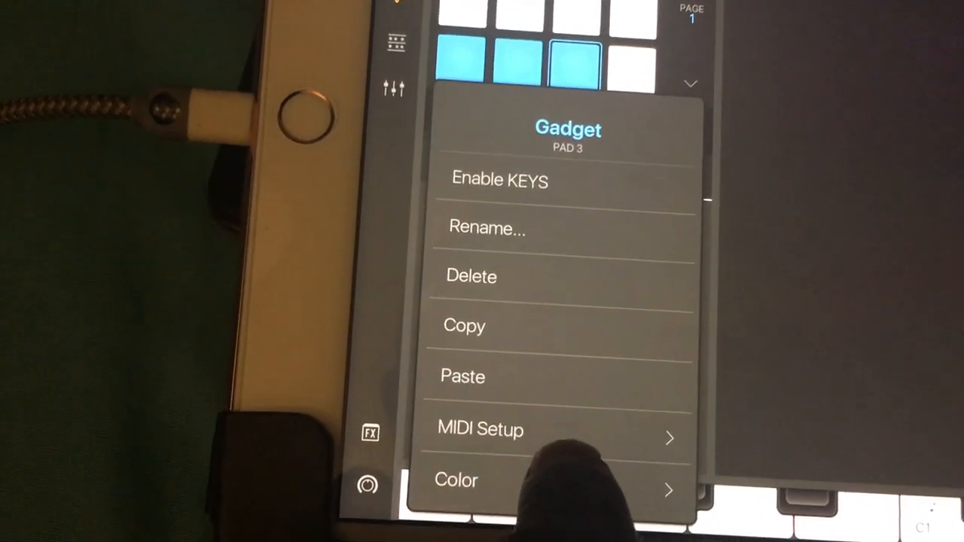
click(479, 430)
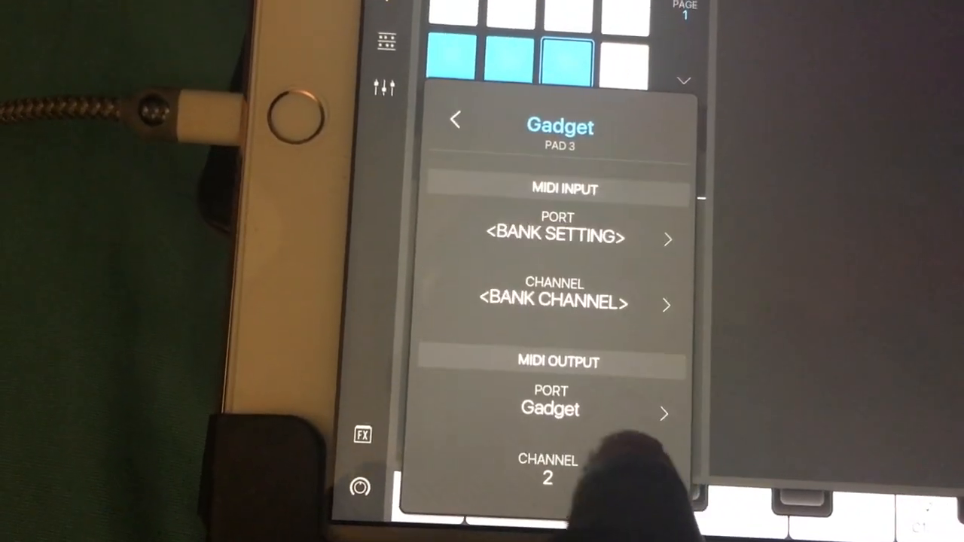